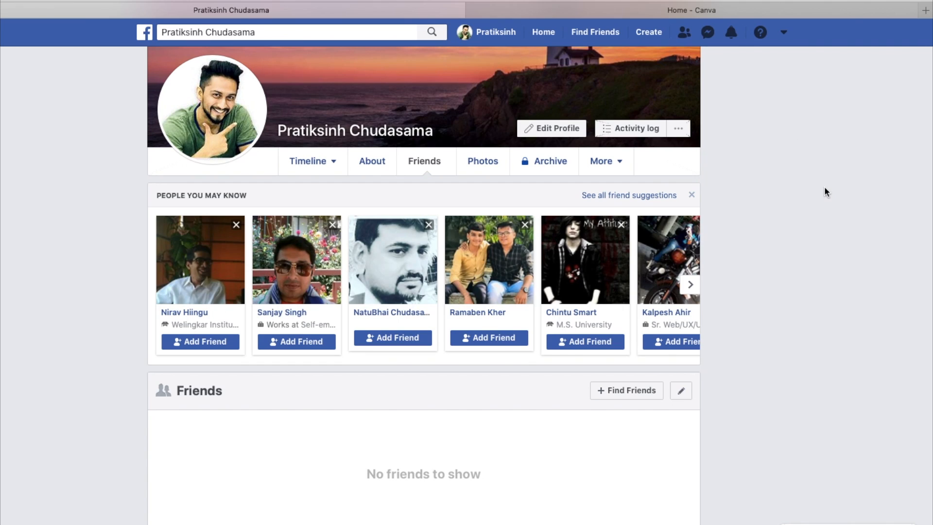
mouse_move(648, 32)
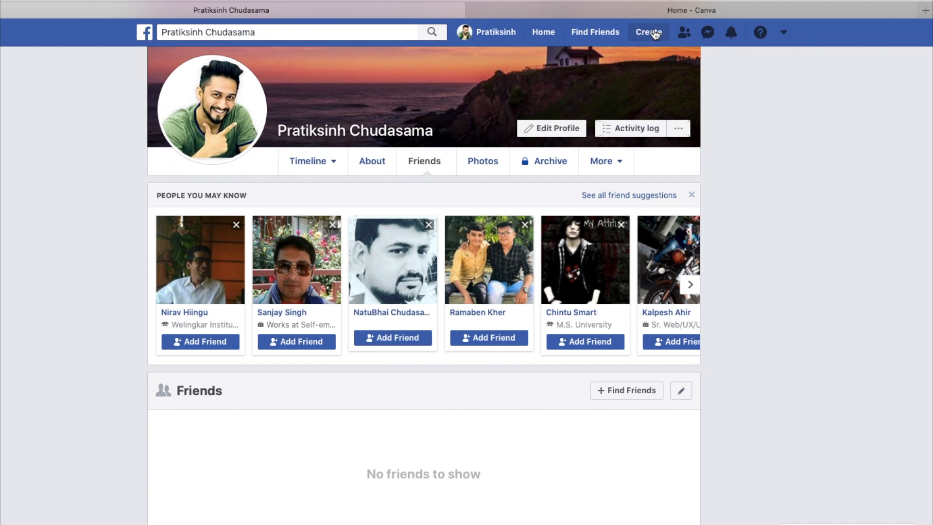
mouse_move(786, 148)
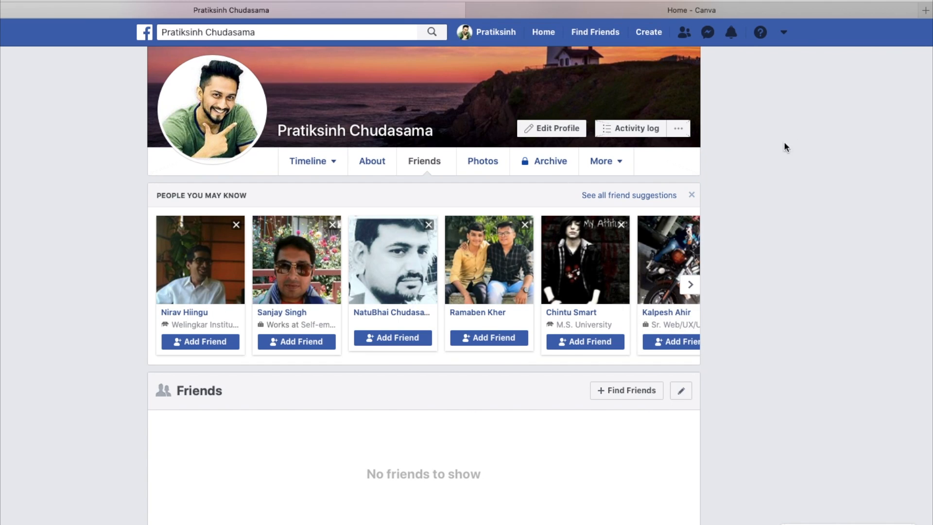
mouse_move(737, 208)
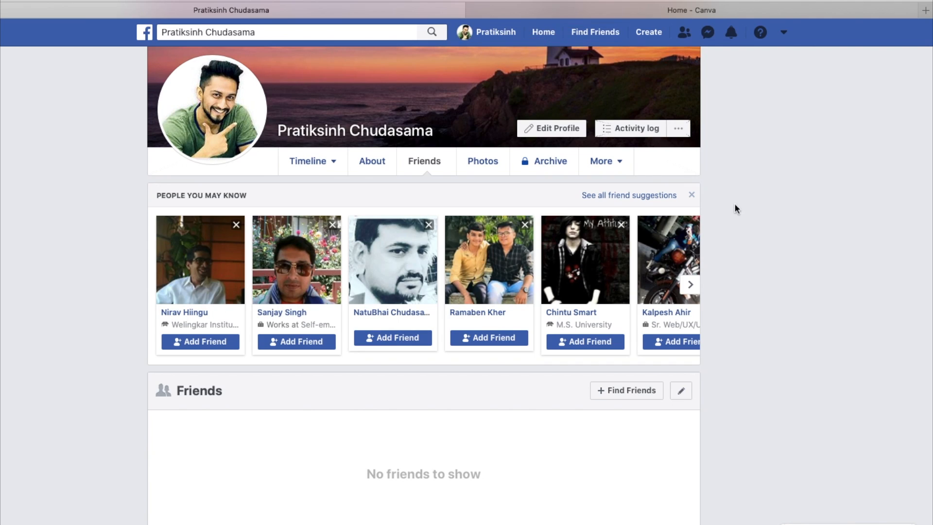
Start creating a new Page from Facebook's Create menu
left_click(648, 32)
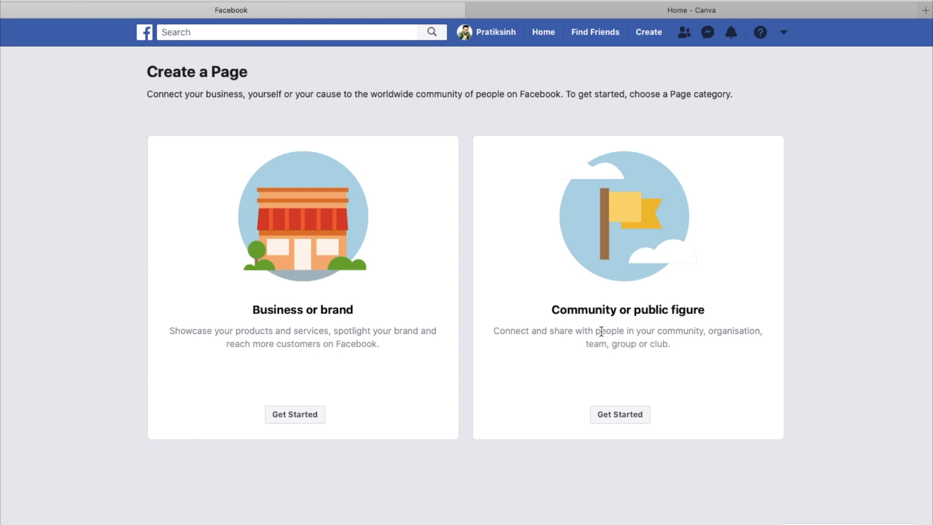
mouse_move(441, 439)
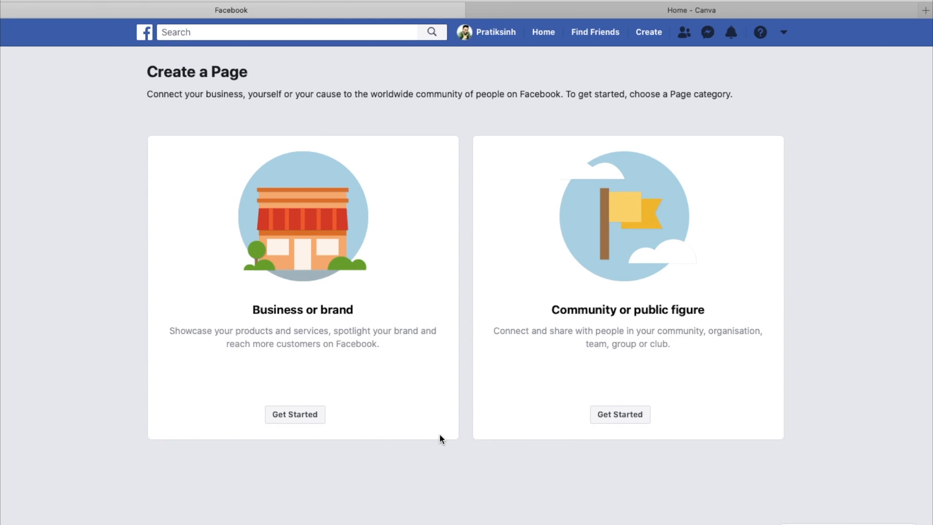
mouse_move(287, 322)
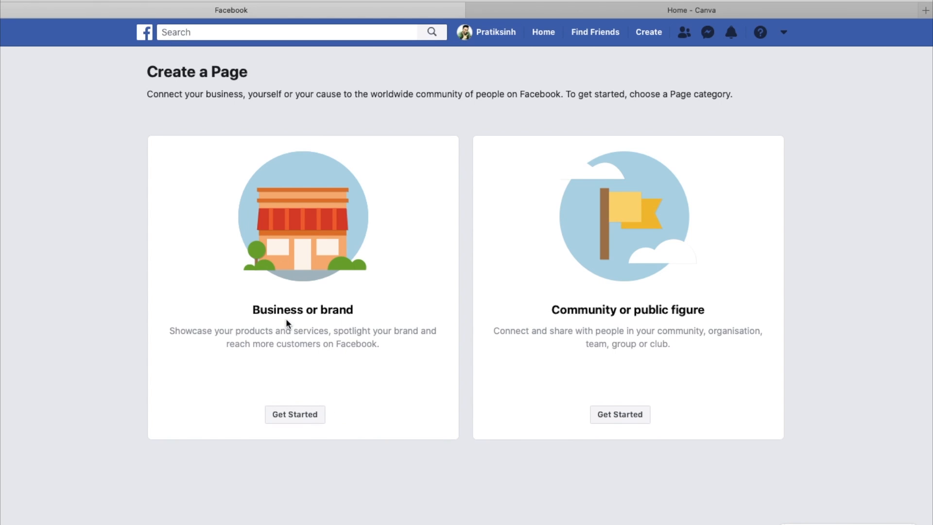
mouse_move(584, 327)
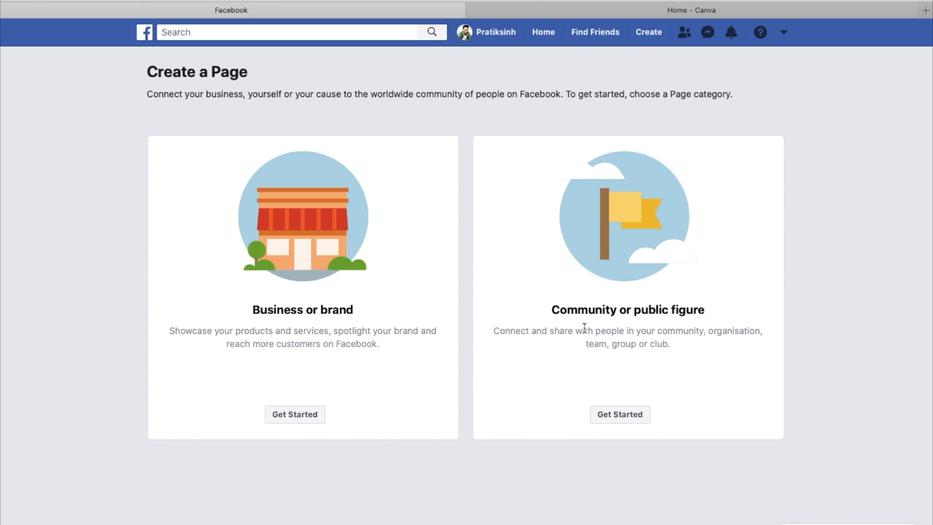
mouse_move(682, 314)
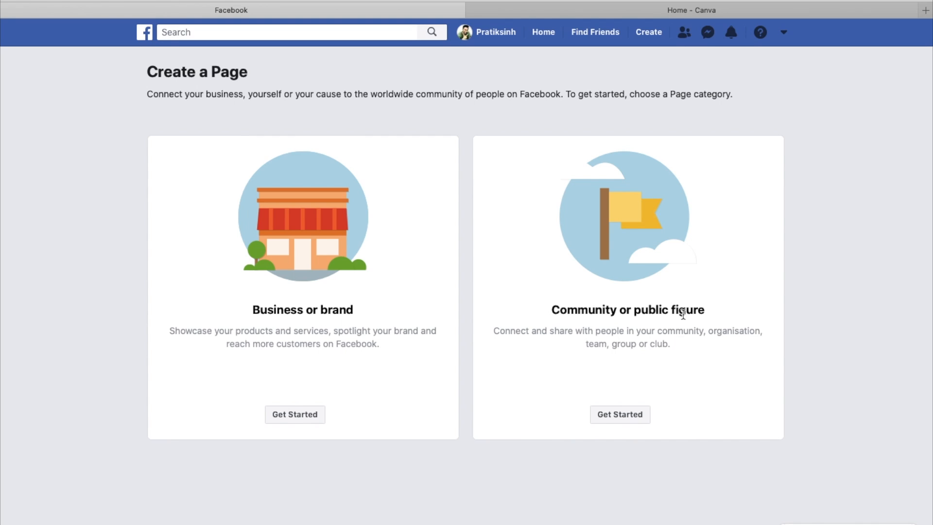
mouse_move(294, 413)
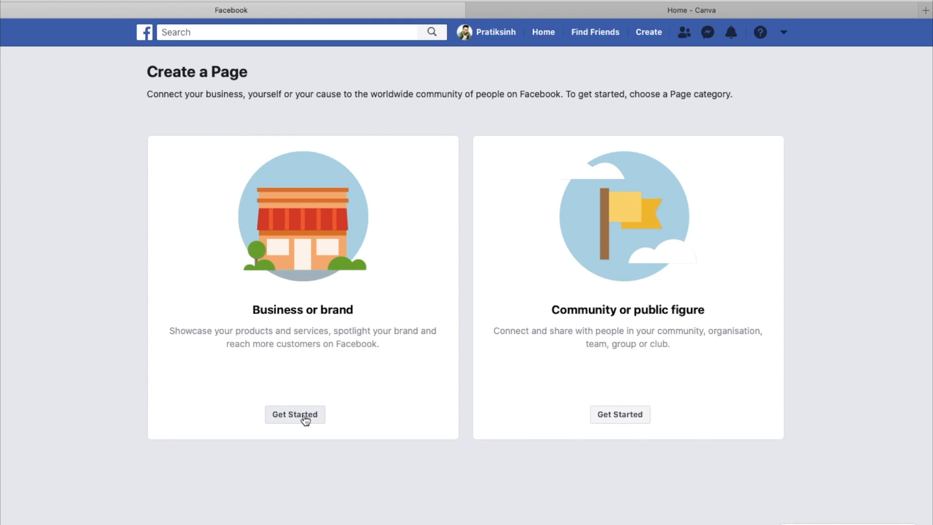
Choose Business or brand and name the Page 'State of Awesomeness' after trying 'Attitude of Gratitude'
left_click(294, 414)
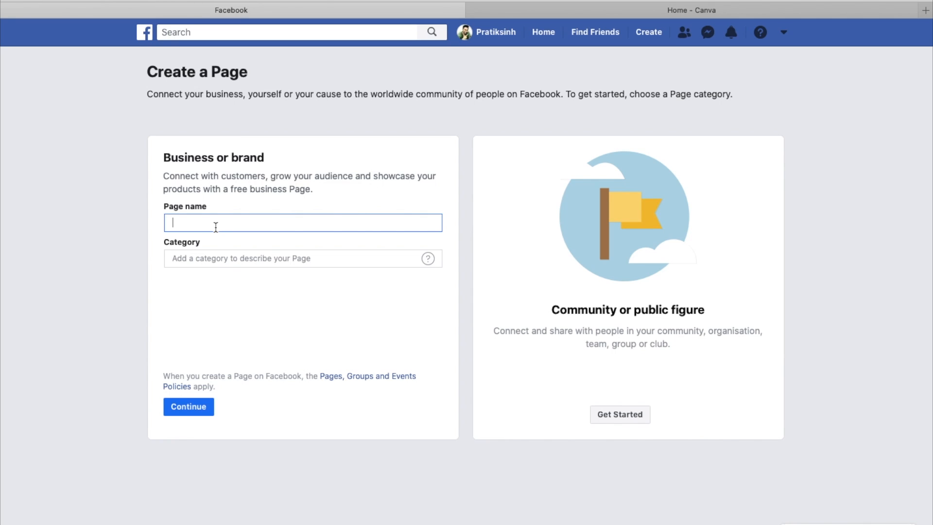
type("Attitudd")
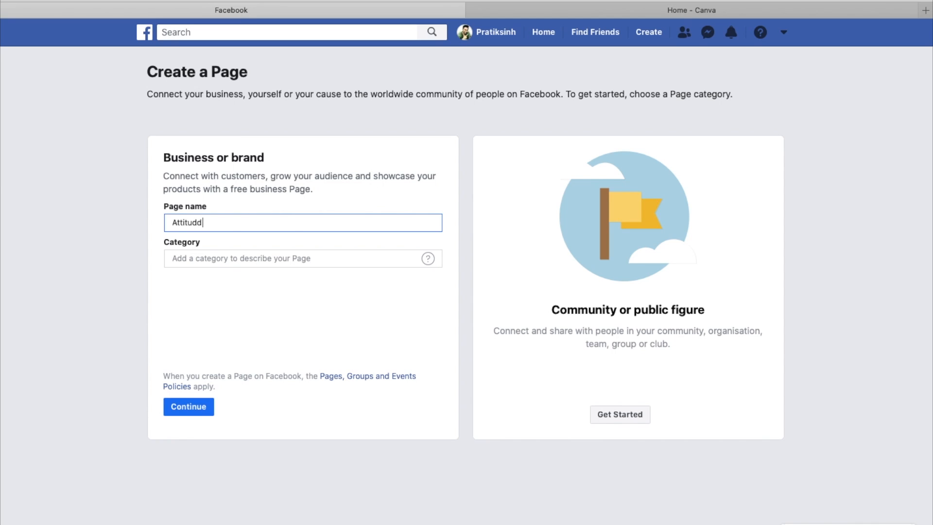
type("Attitude of G")
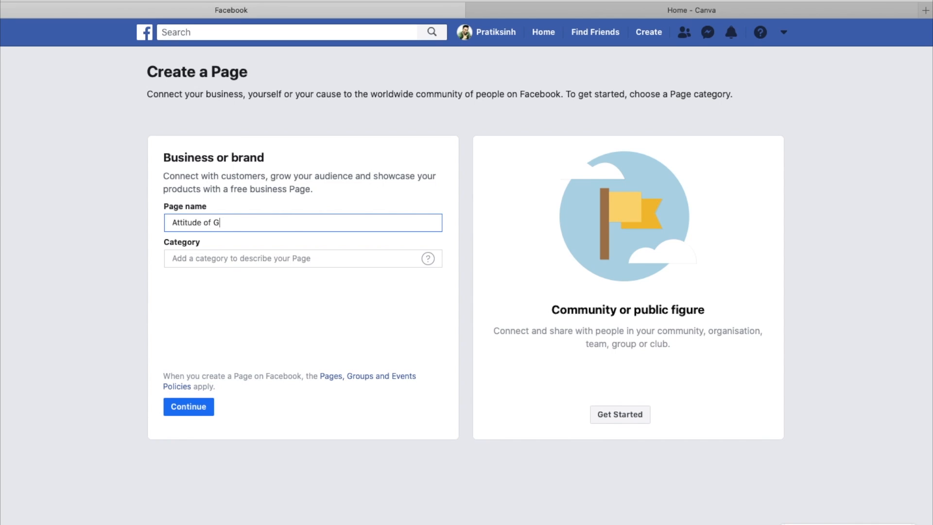
type("ratitude")
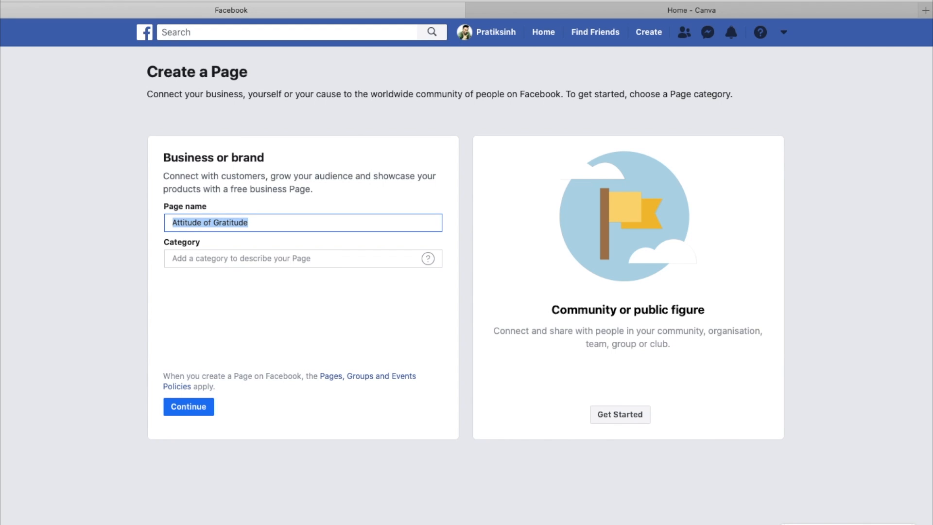
type("State of Awesomeness")
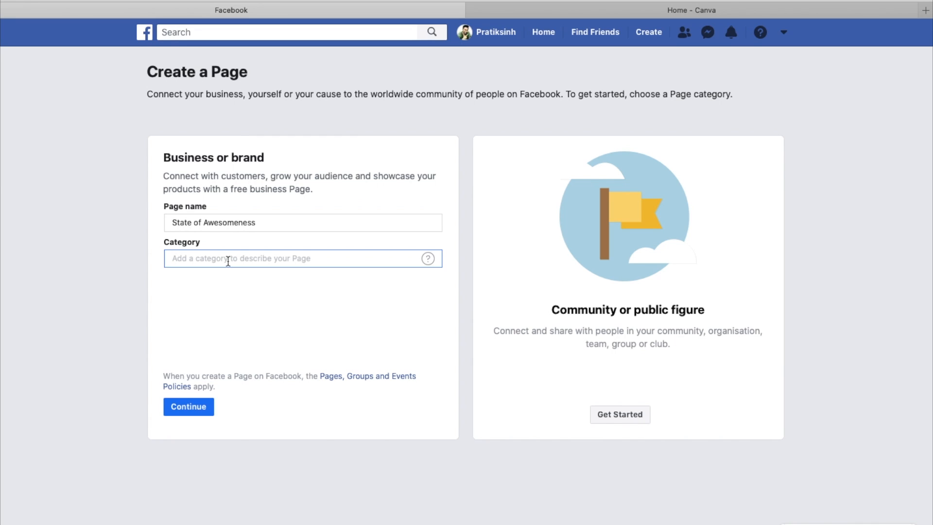
Search categories (Motivation, Brand, Ecomm) and pick Shopping & retail
type("Motivation")
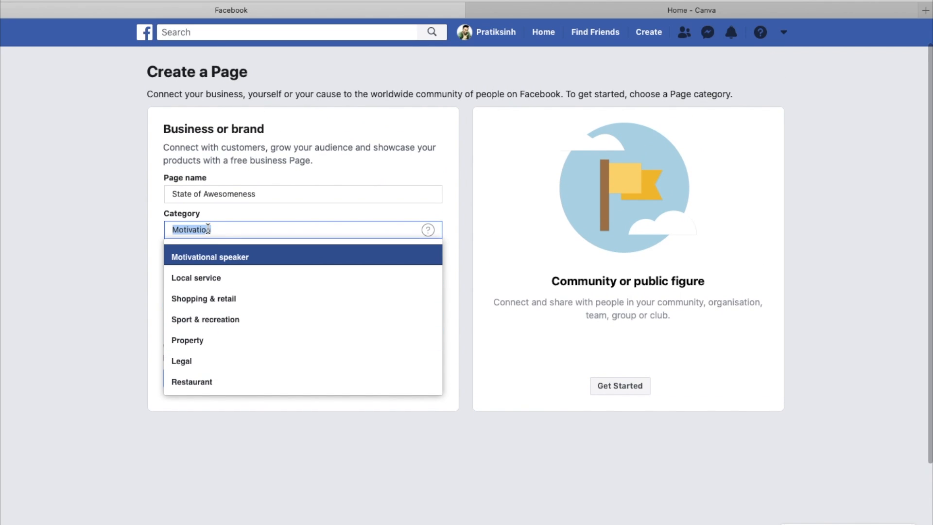
type("Brand")
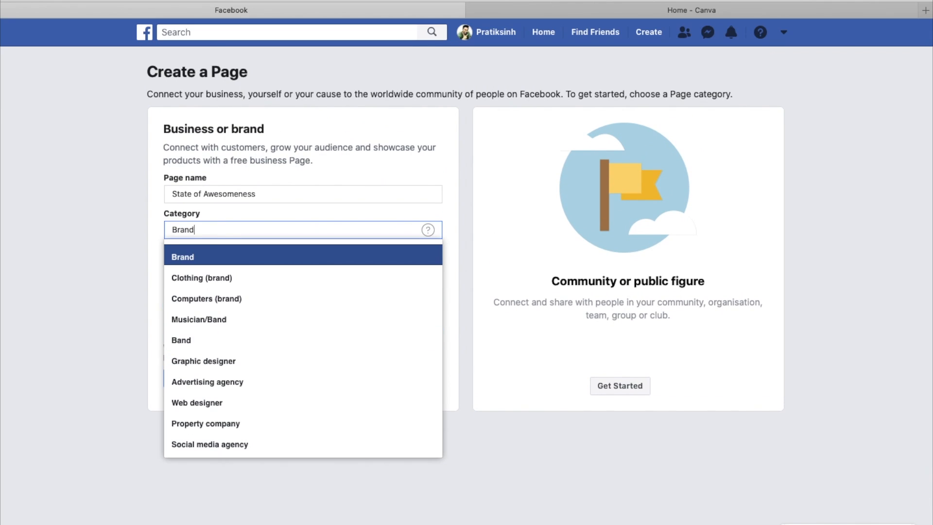
mouse_move(216, 361)
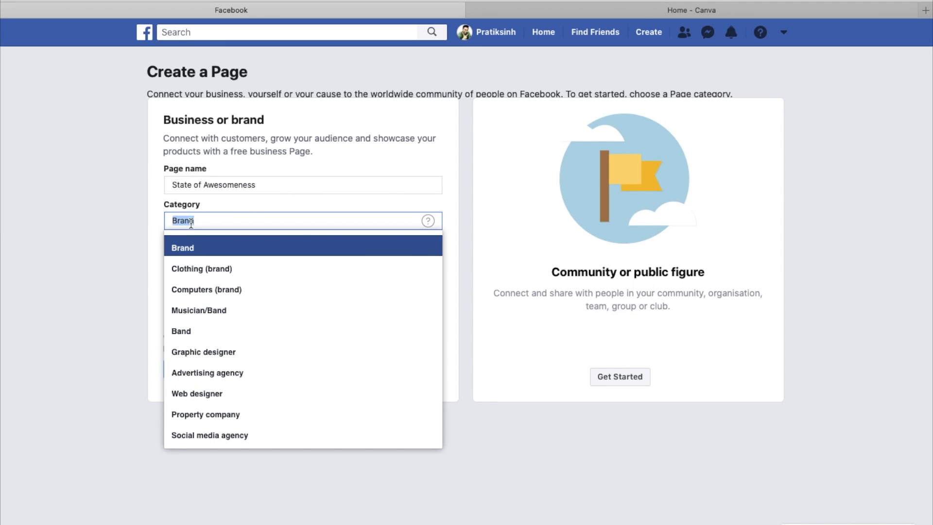
type("Ecomm")
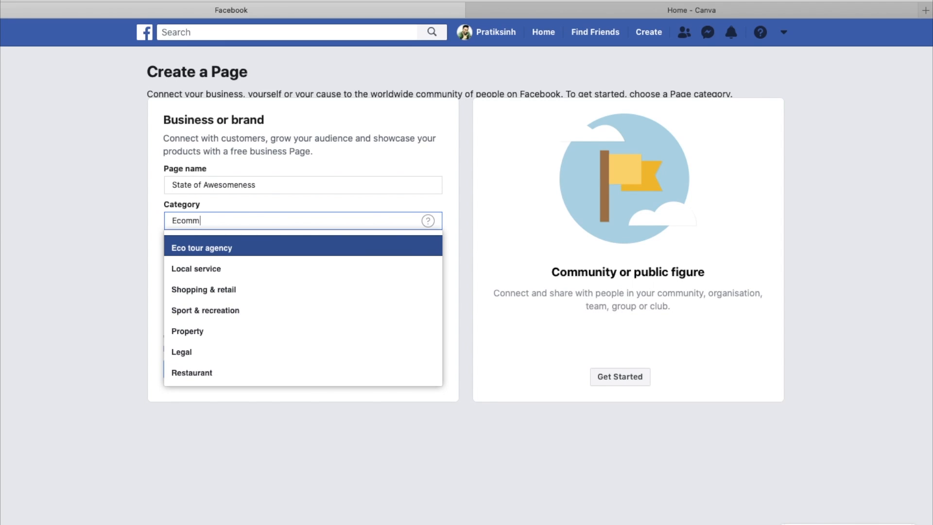
mouse_move(225, 289)
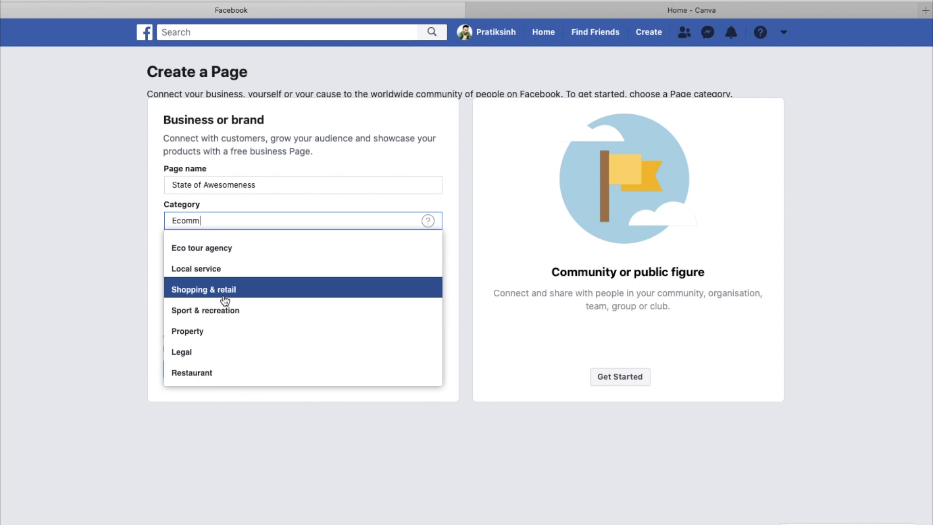
mouse_move(219, 297)
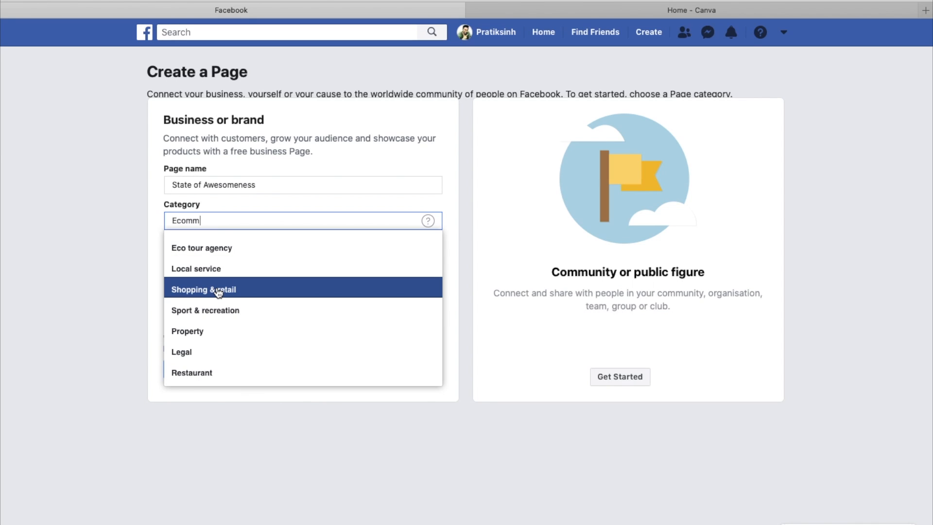
left_click(203, 289)
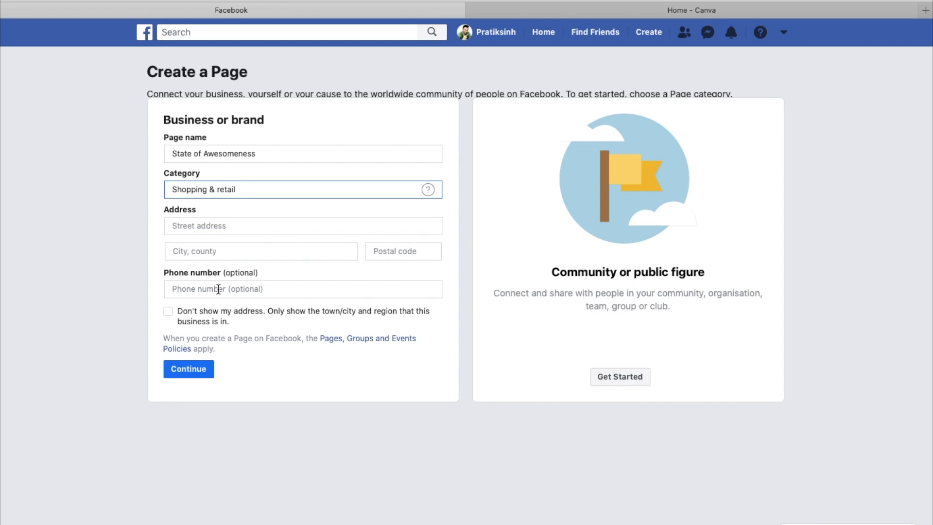
Replace the category with Entrepreneur and continue to submit the Page
double_click(202, 189)
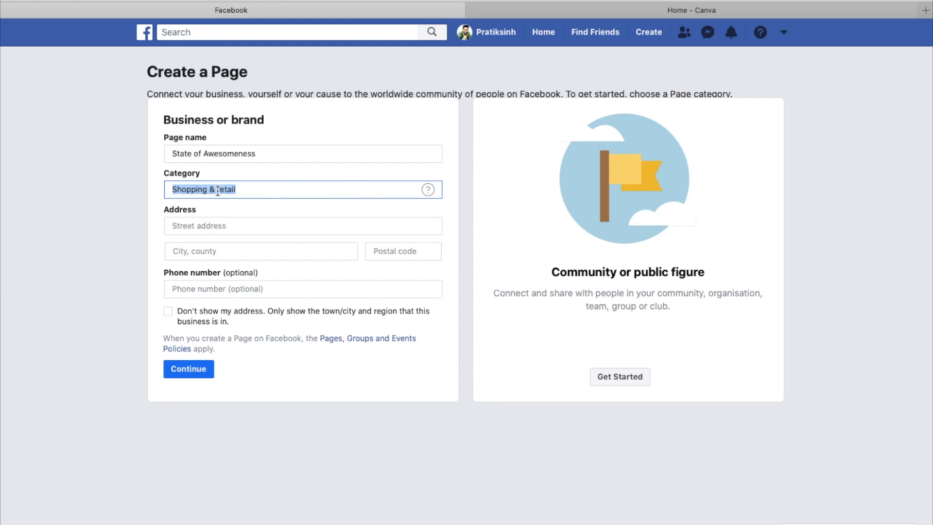
type("Busin")
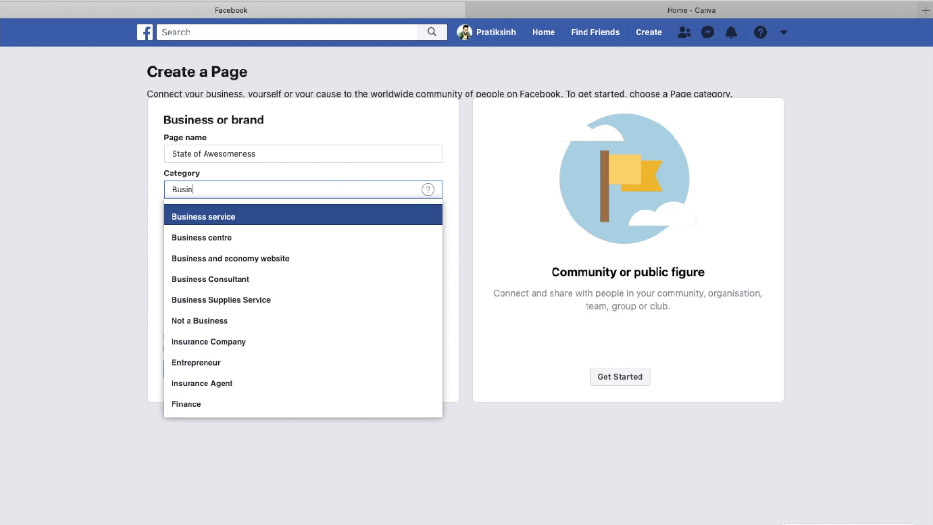
mouse_move(228, 279)
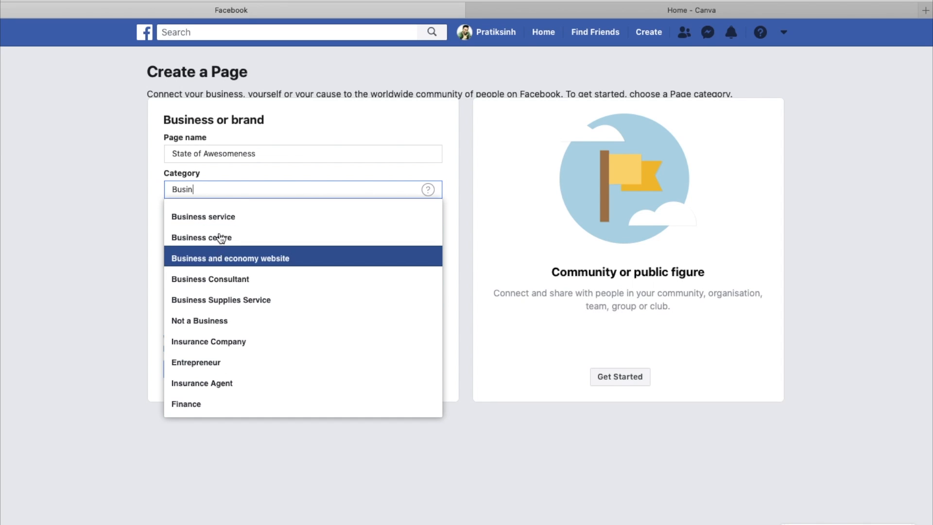
left_click(195, 361)
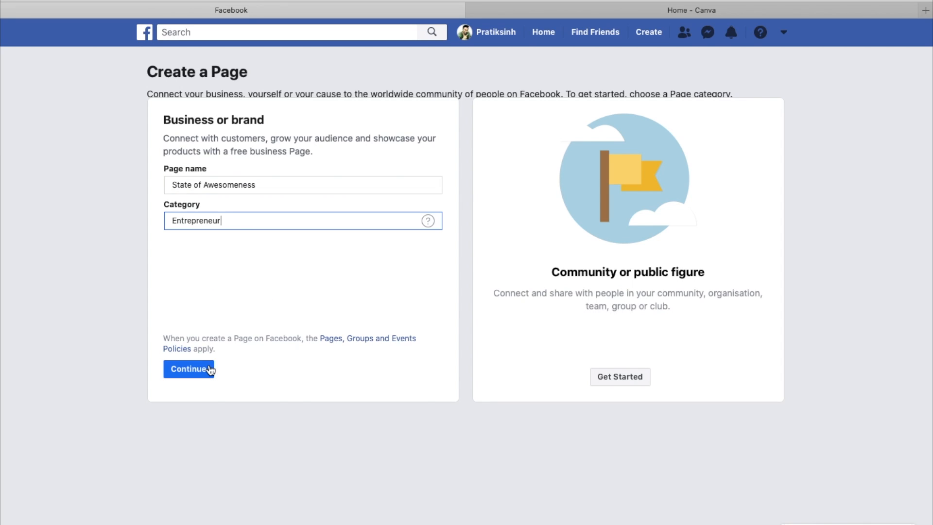
mouse_move(102, 279)
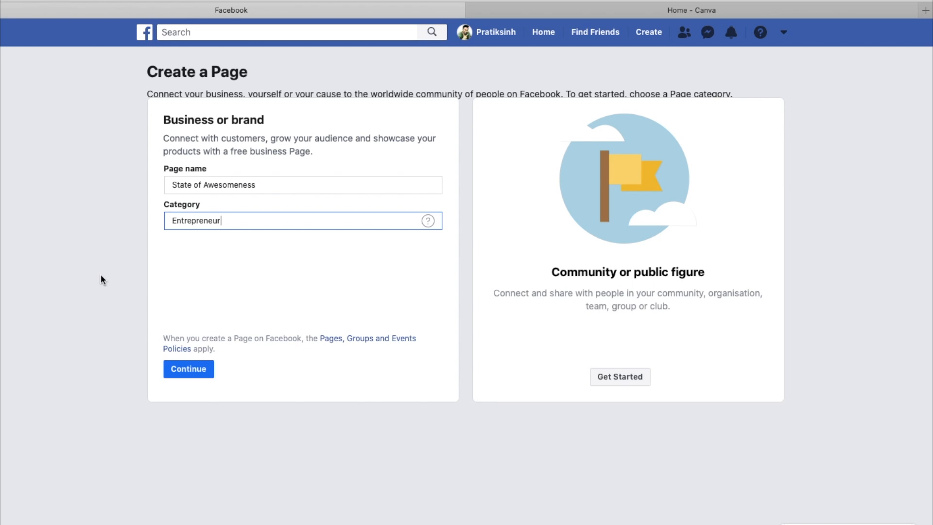
left_click(188, 368)
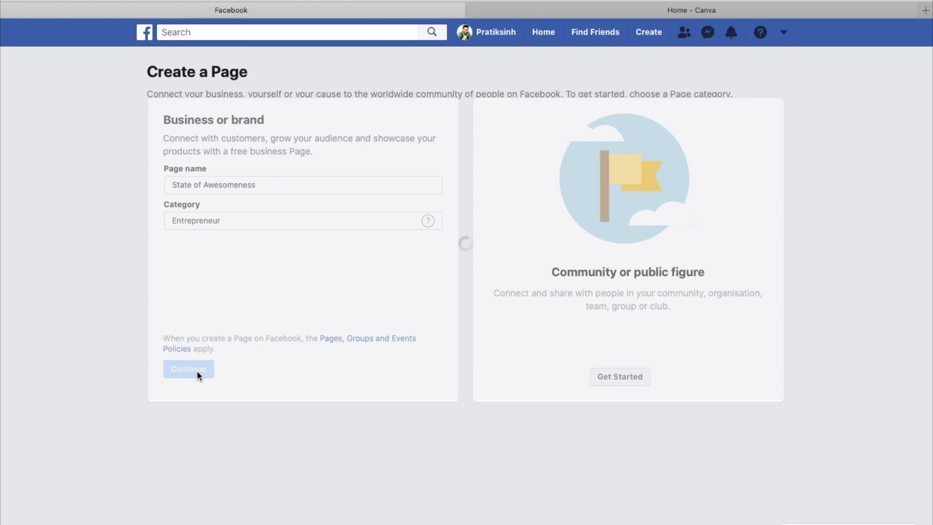
Confirm the Page creation and skip the profile picture step
left_click(188, 369)
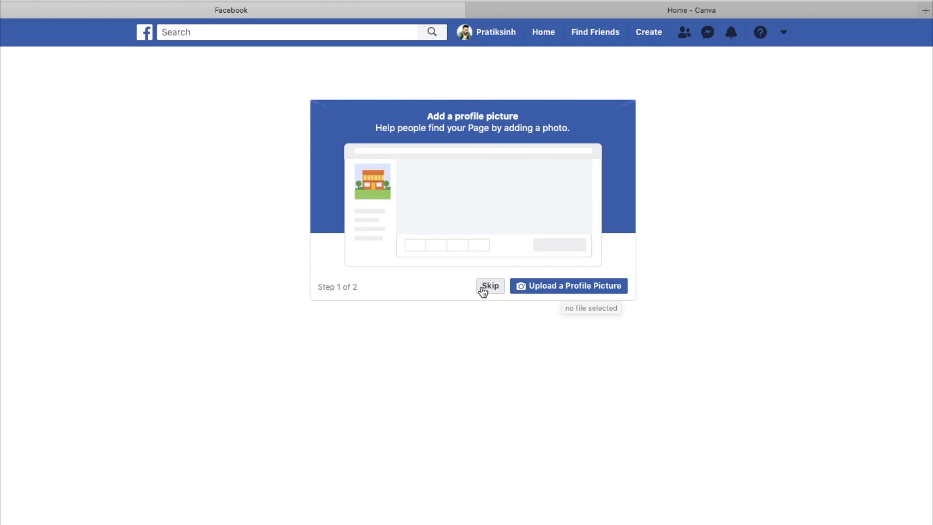
mouse_move(512, 292)
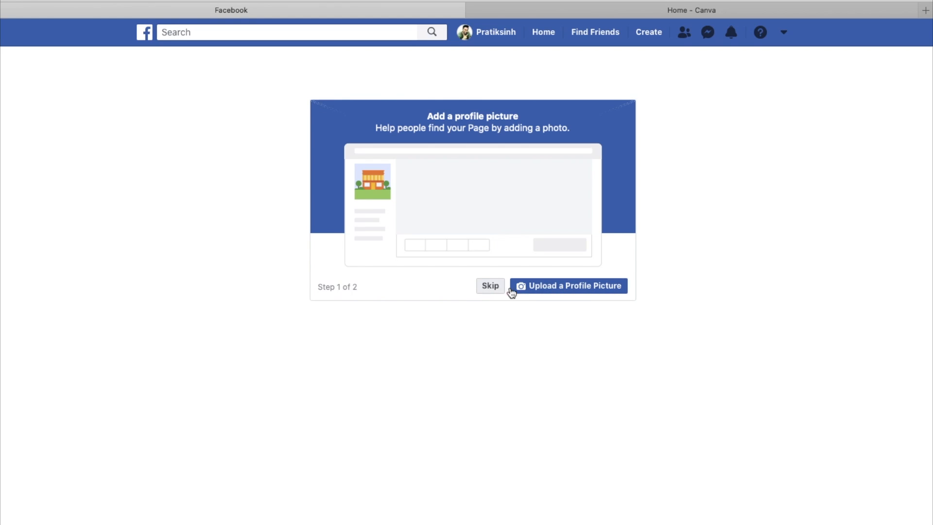
mouse_move(490, 288)
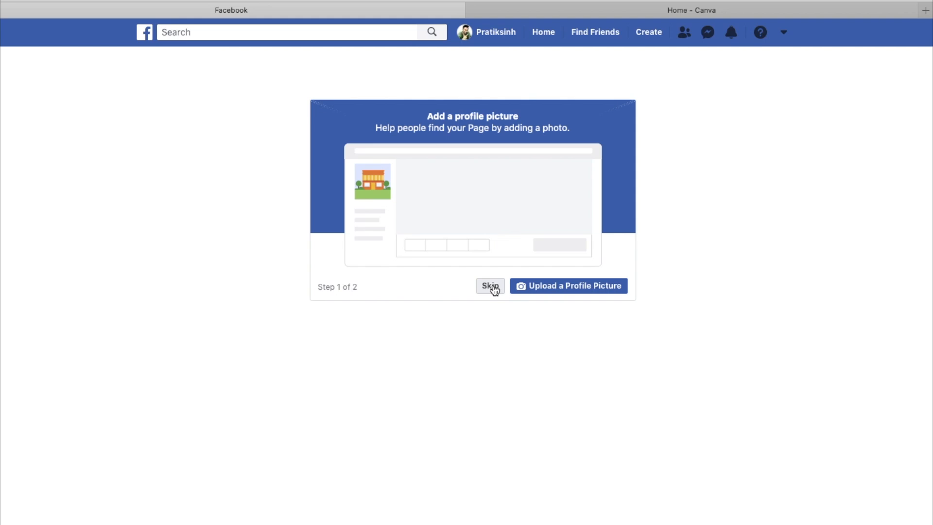
left_click(489, 285)
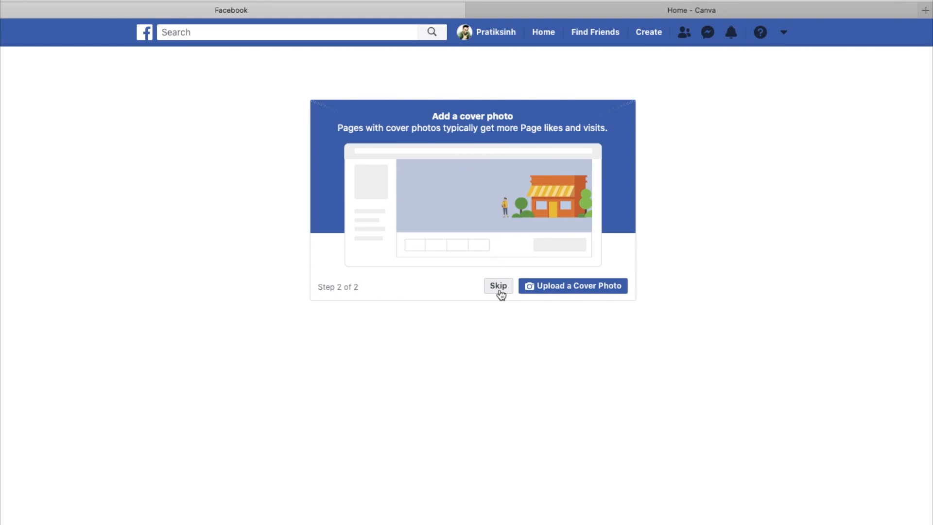
mouse_move(435, 359)
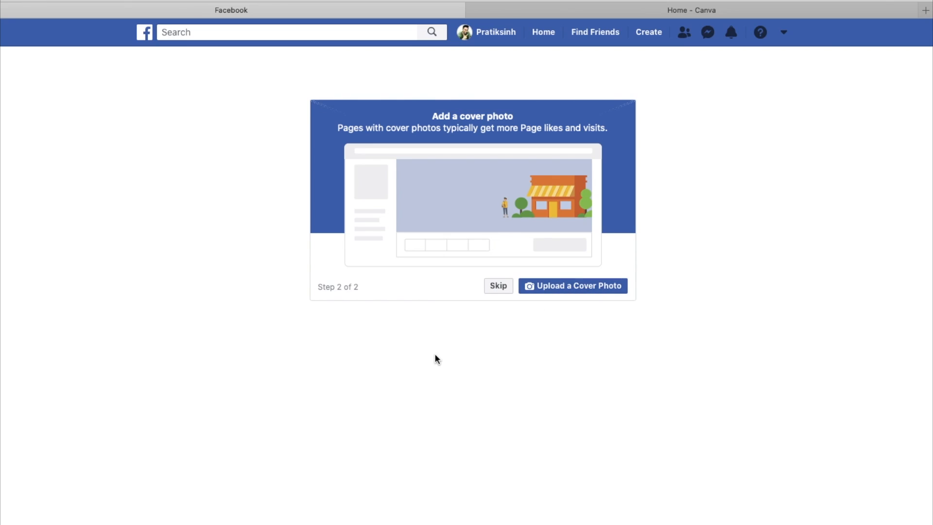
Skip the cover photo step to land on the new State of Awesomeness Page
left_click(498, 286)
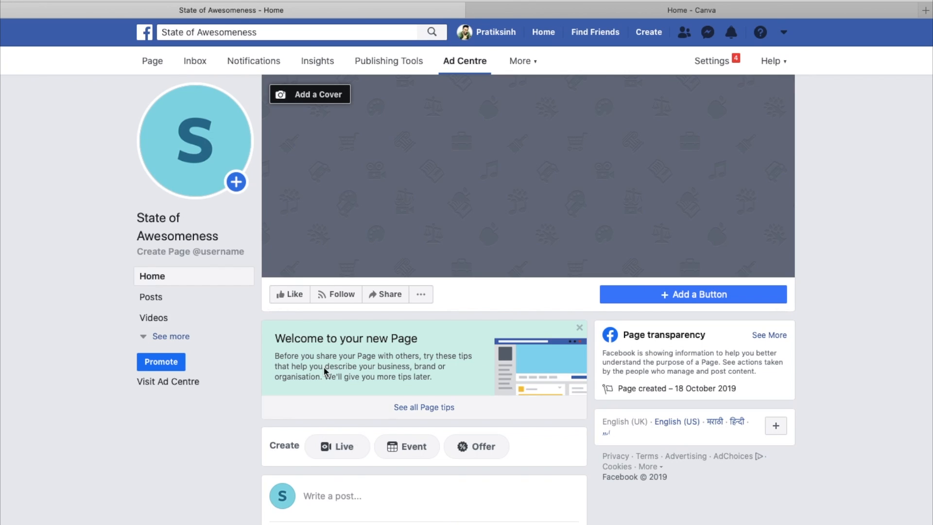
mouse_move(237, 182)
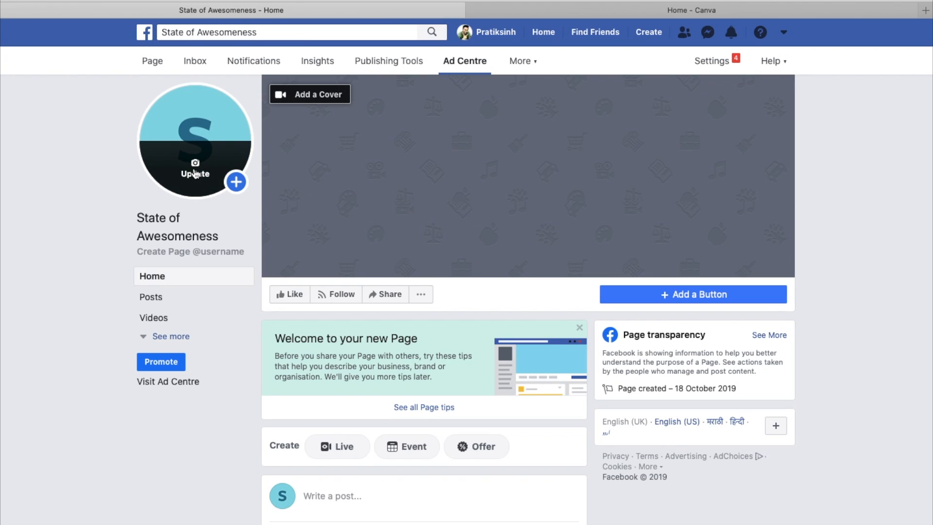
left_click(194, 169)
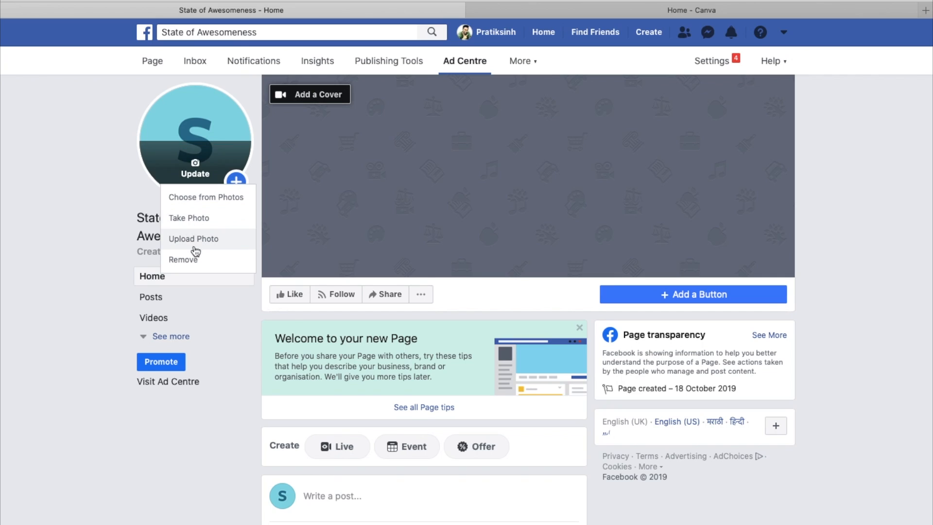
left_click(192, 239)
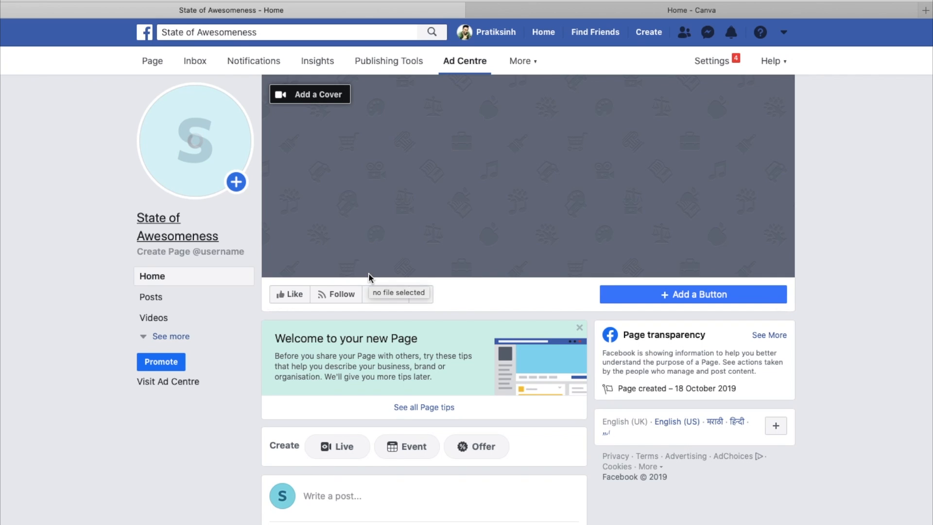
left_click(235, 182)
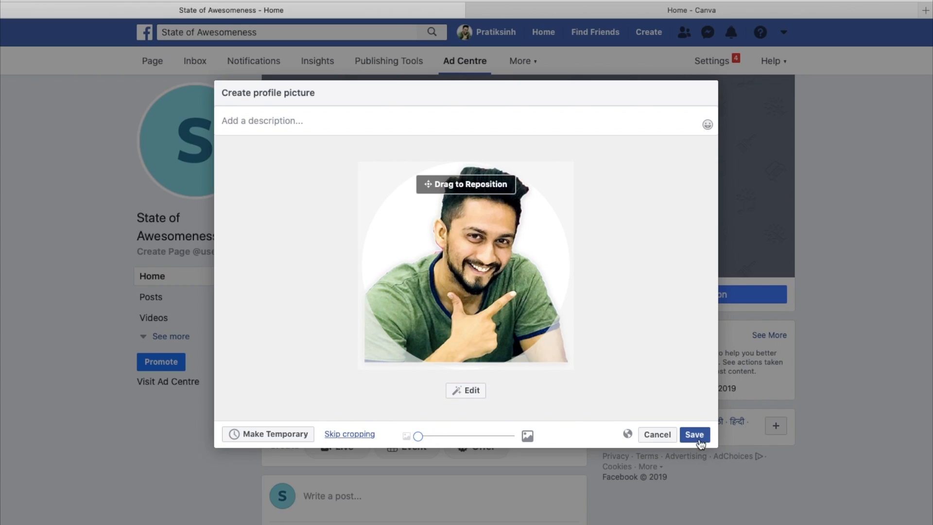
left_click(693, 434)
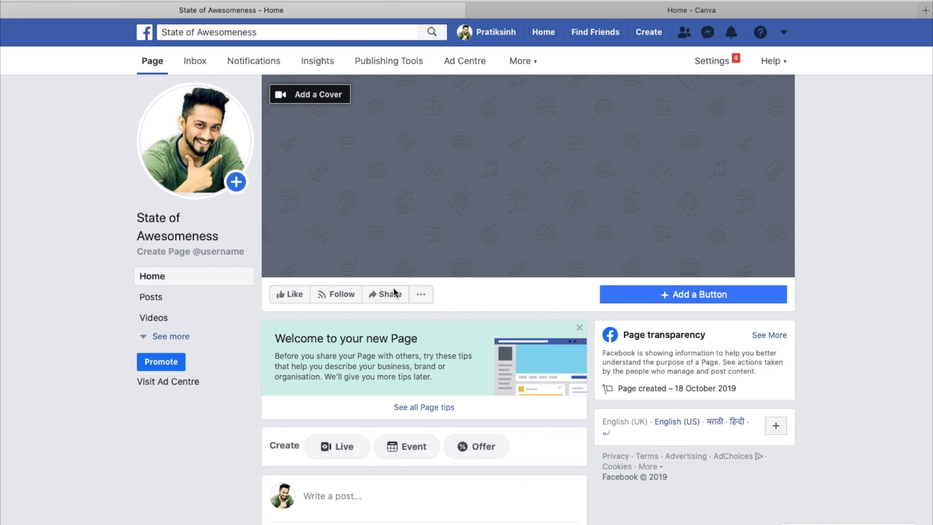
Choose a video from the Page's videos and save it as the cover
left_click(309, 94)
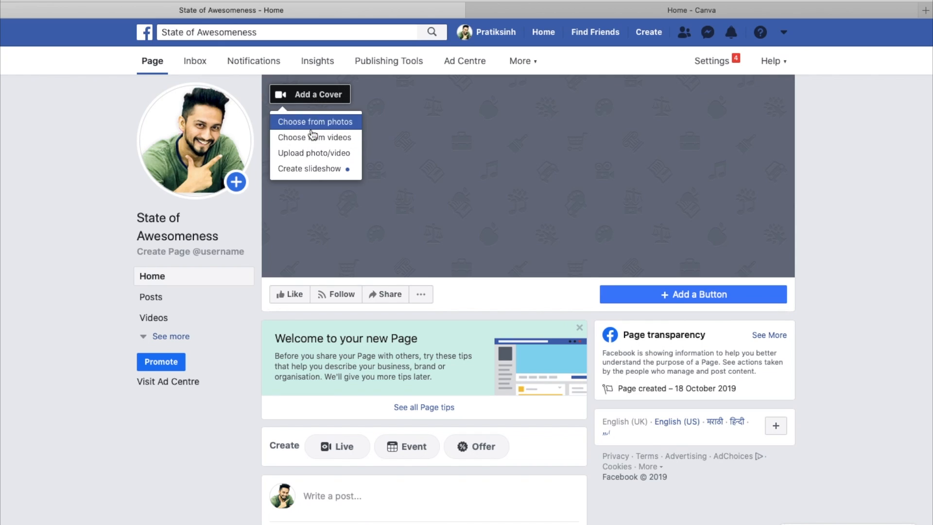
mouse_move(315, 137)
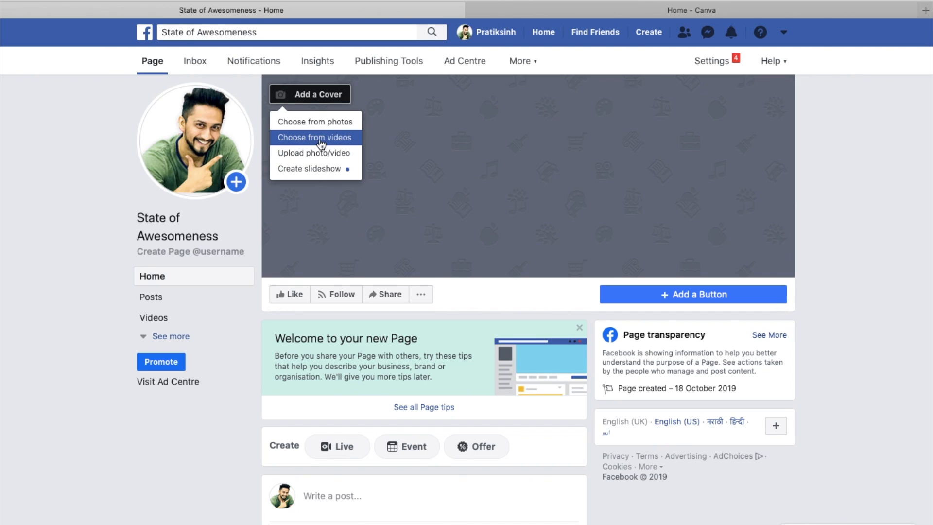
left_click(362, 93)
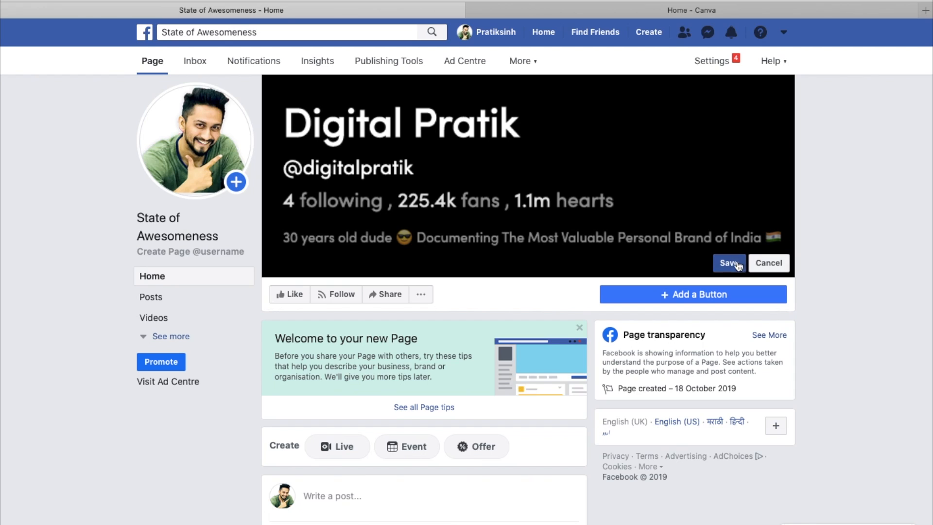
left_click(728, 264)
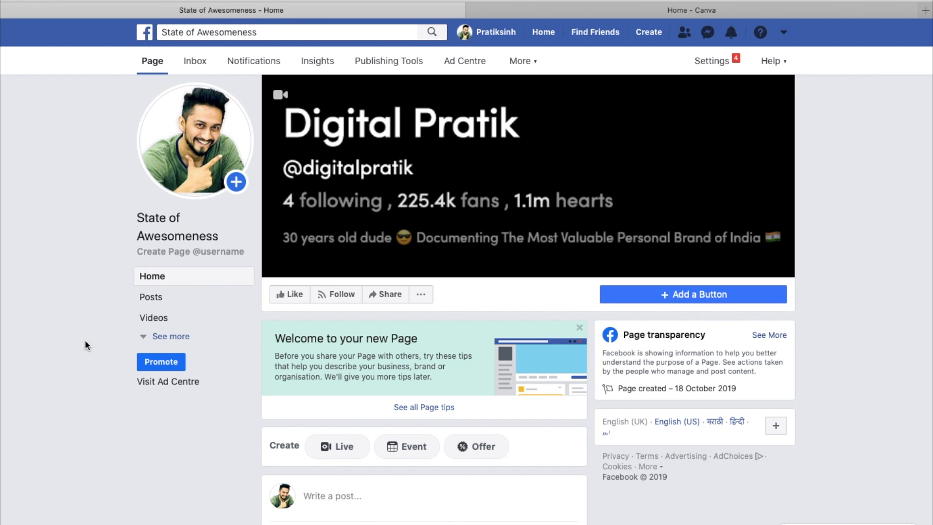
mouse_move(563, 331)
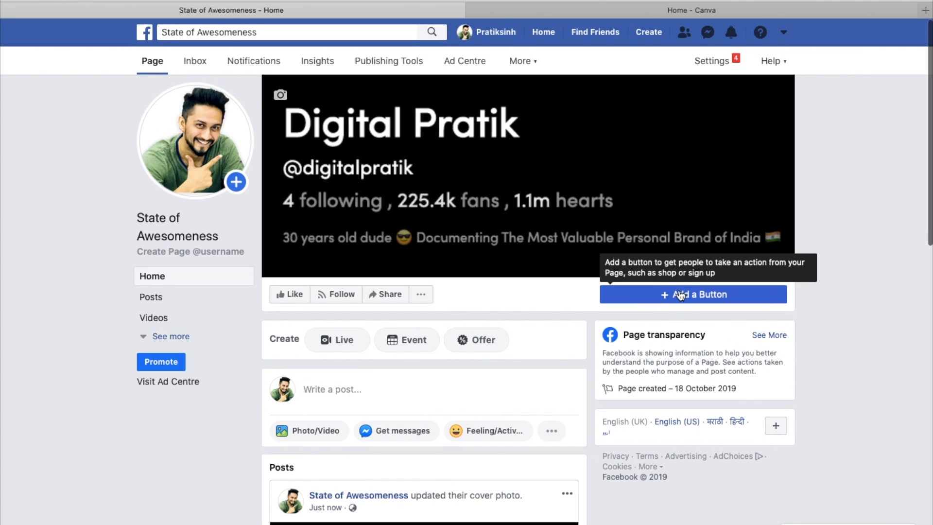
left_click(693, 293)
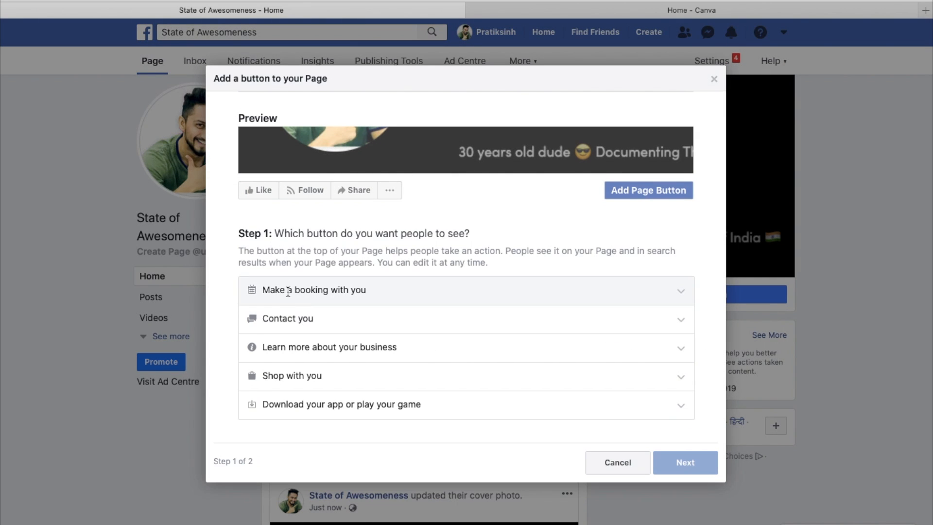
mouse_move(300, 290)
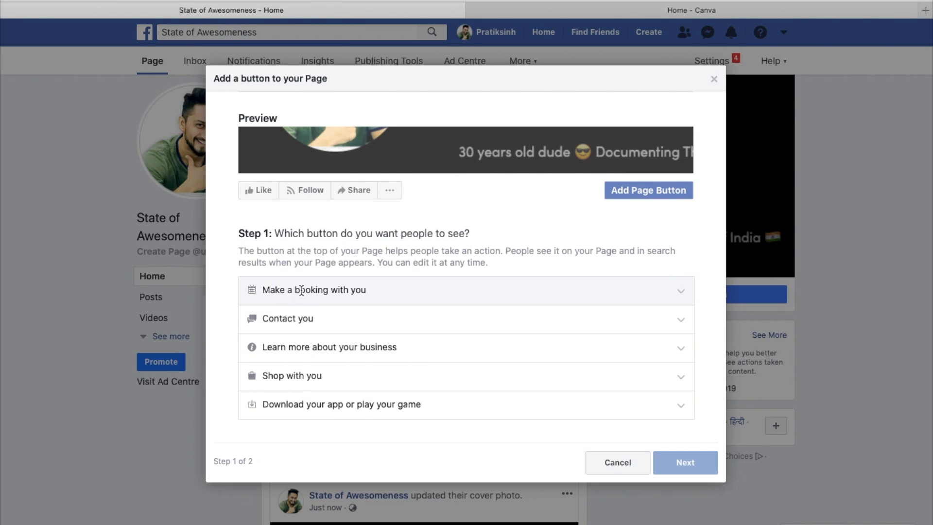
mouse_move(339, 347)
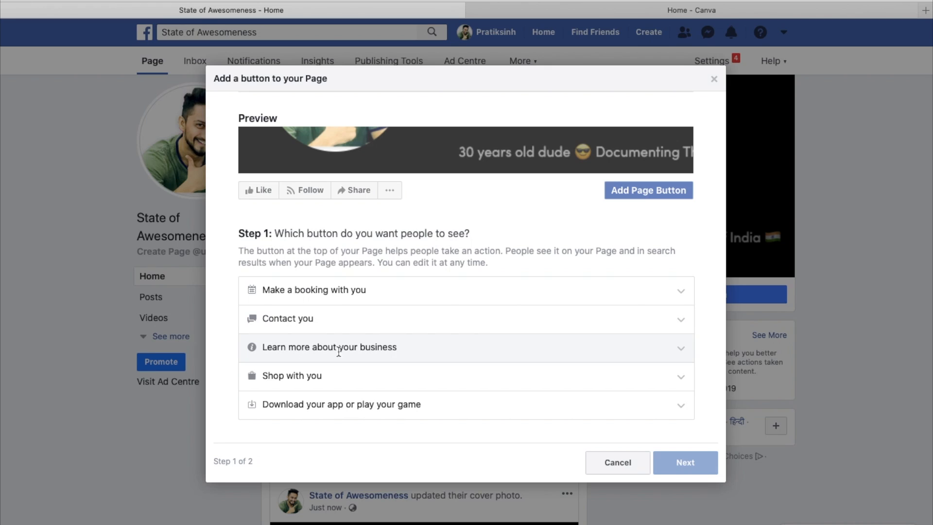
mouse_move(384, 404)
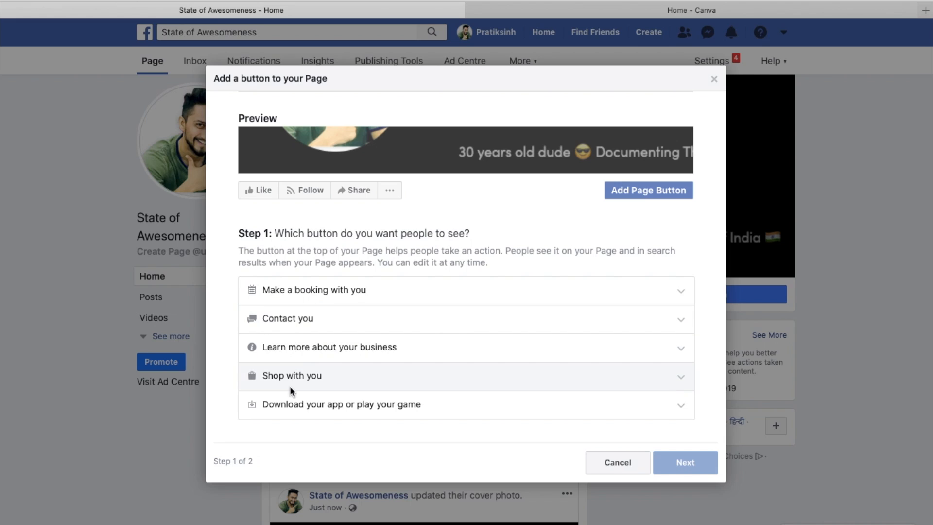
left_click(330, 347)
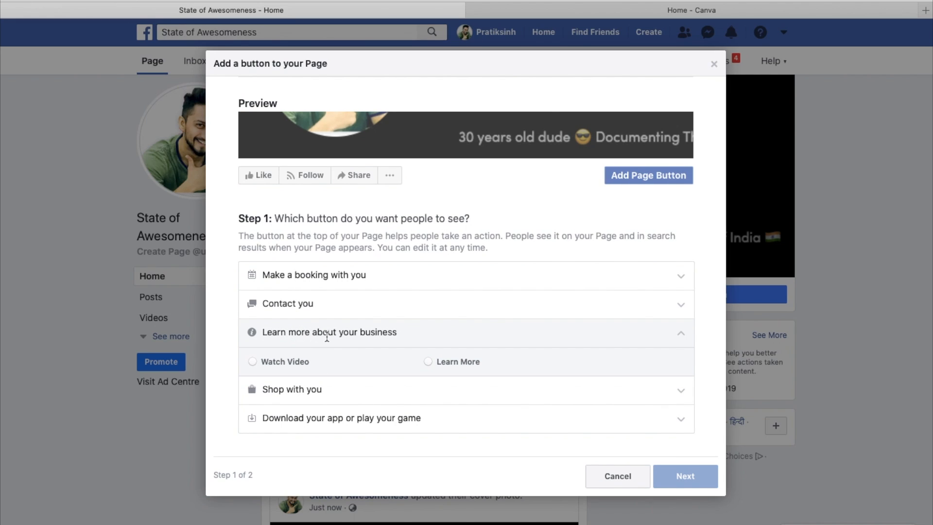
left_click(252, 361)
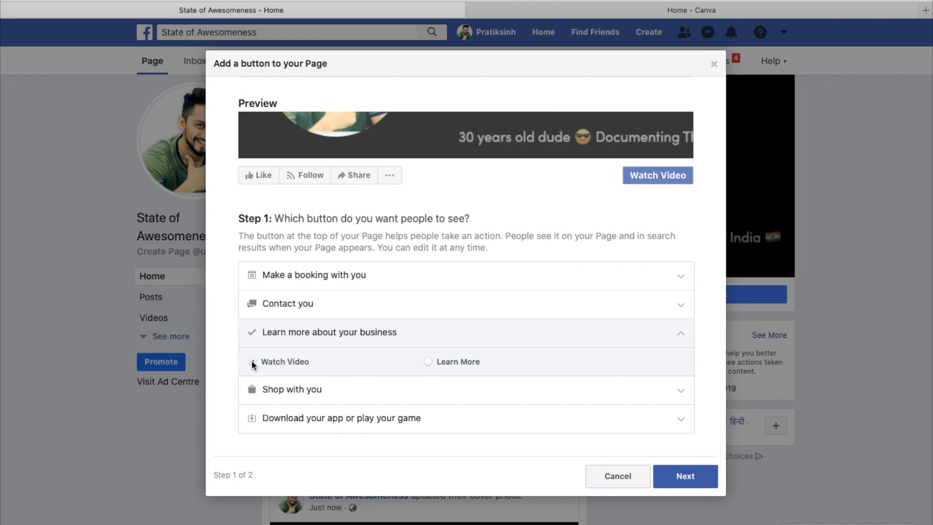
left_click(685, 476)
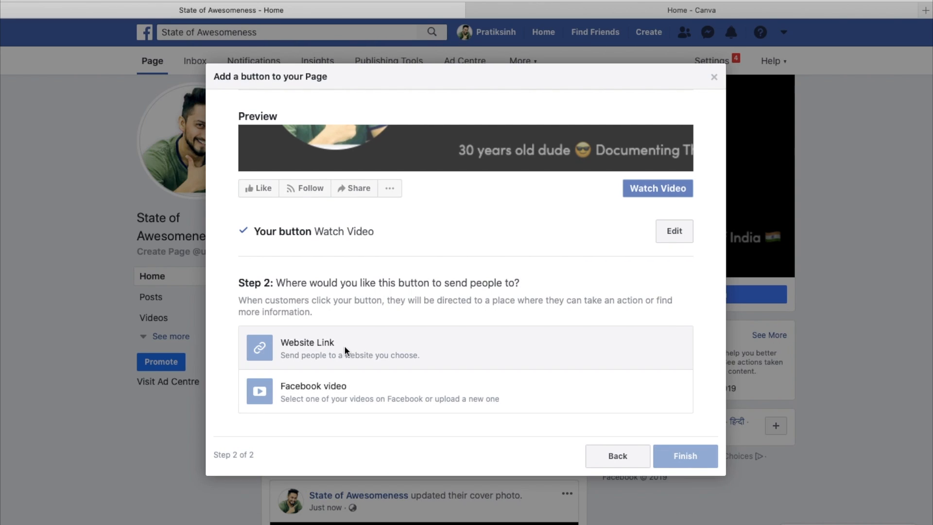
left_click(307, 348)
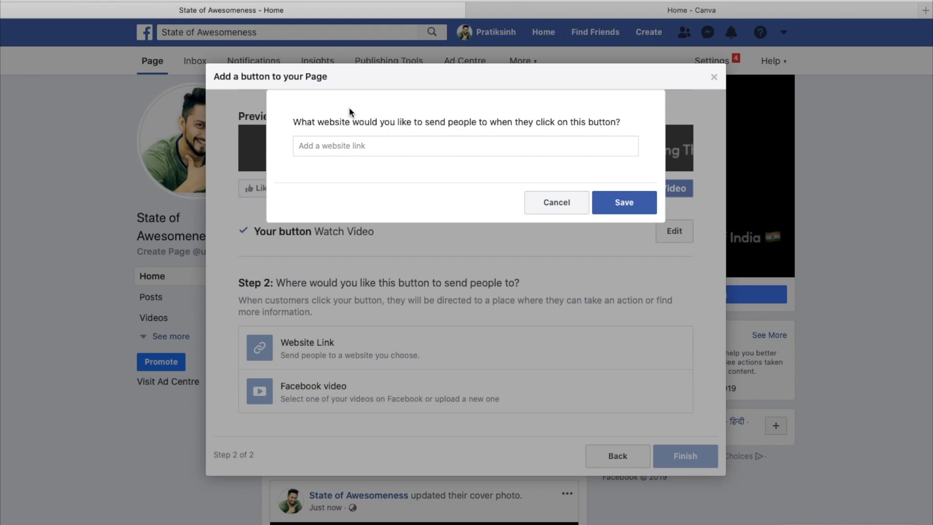
type("https://")
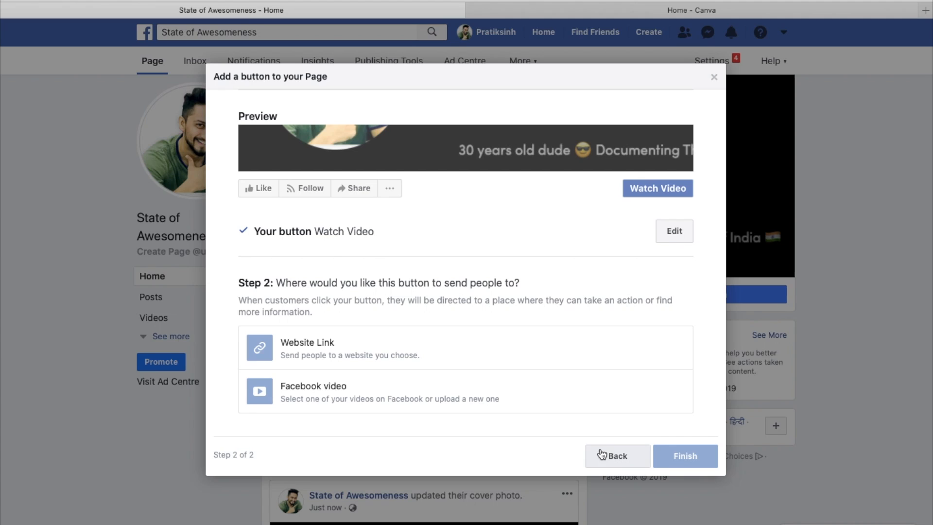
Go back, try Send Message among the contact options, then settle on Learn More
left_click(617, 455)
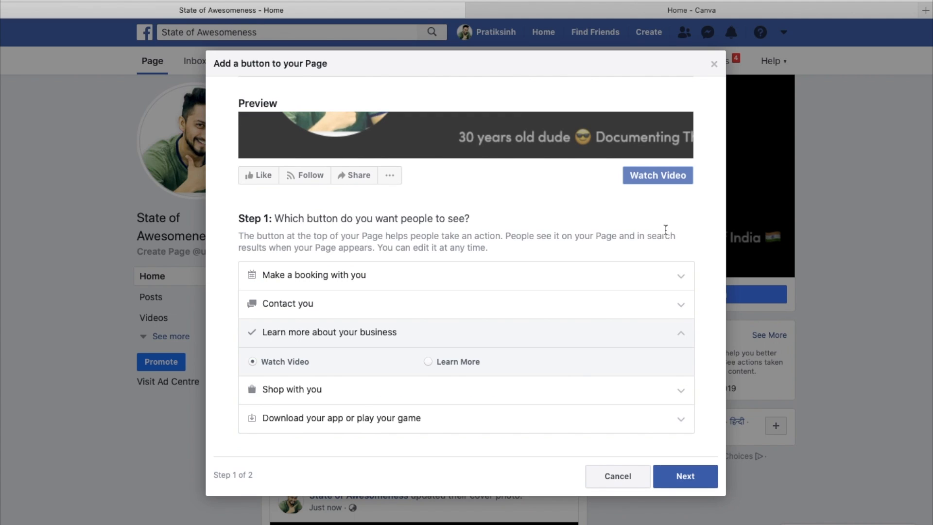
left_click(427, 361)
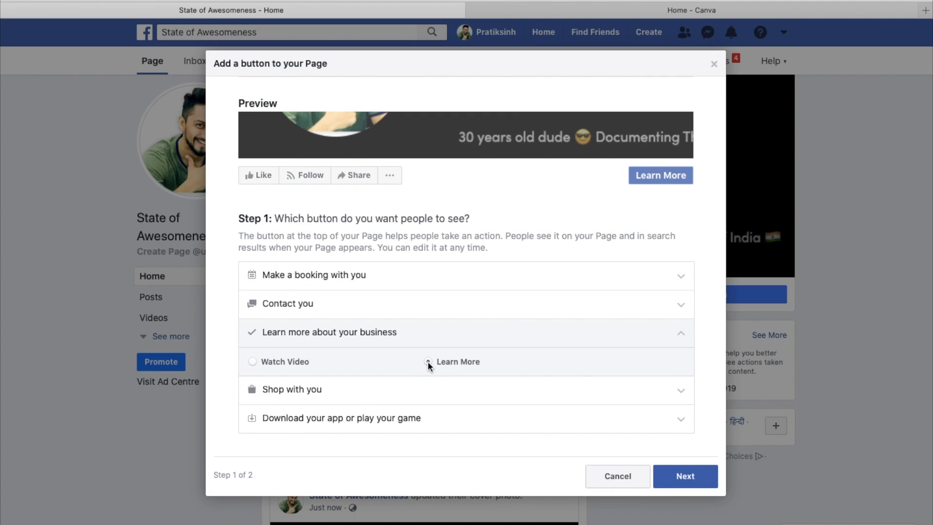
left_click(287, 303)
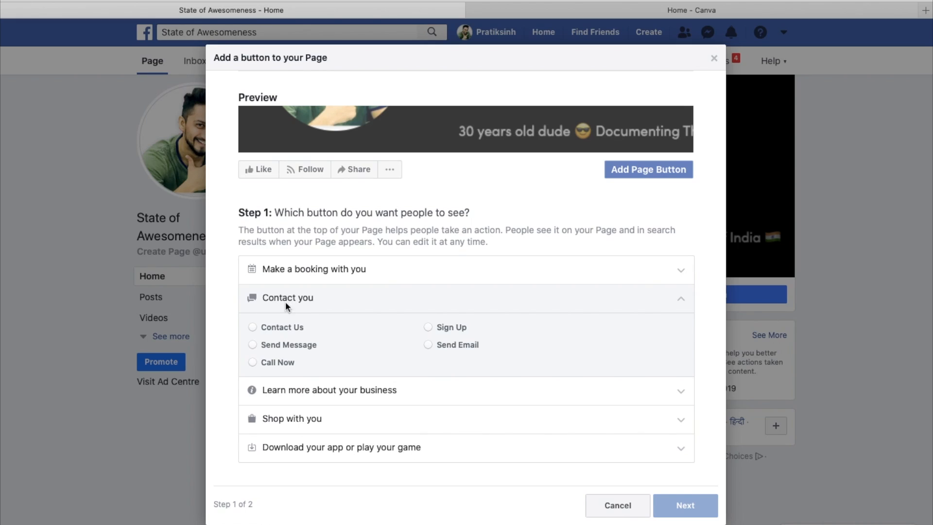
left_click(252, 344)
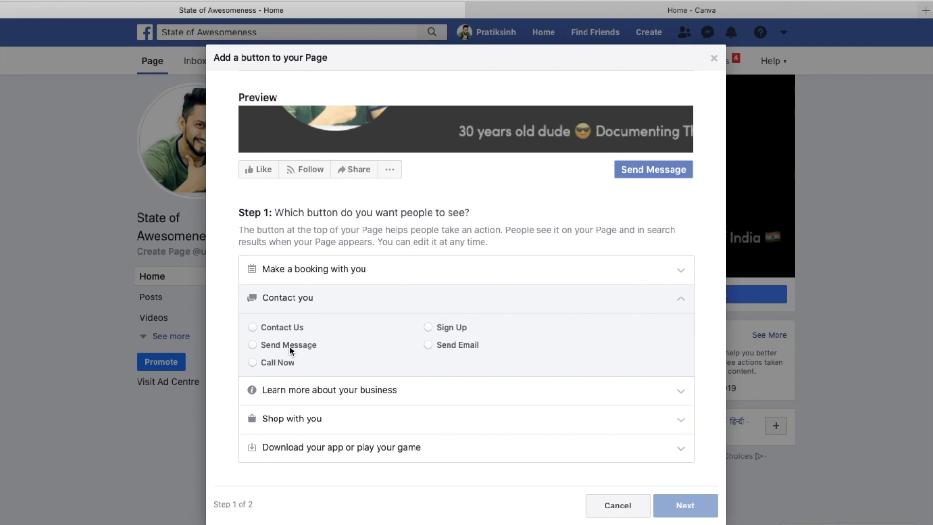
left_click(427, 344)
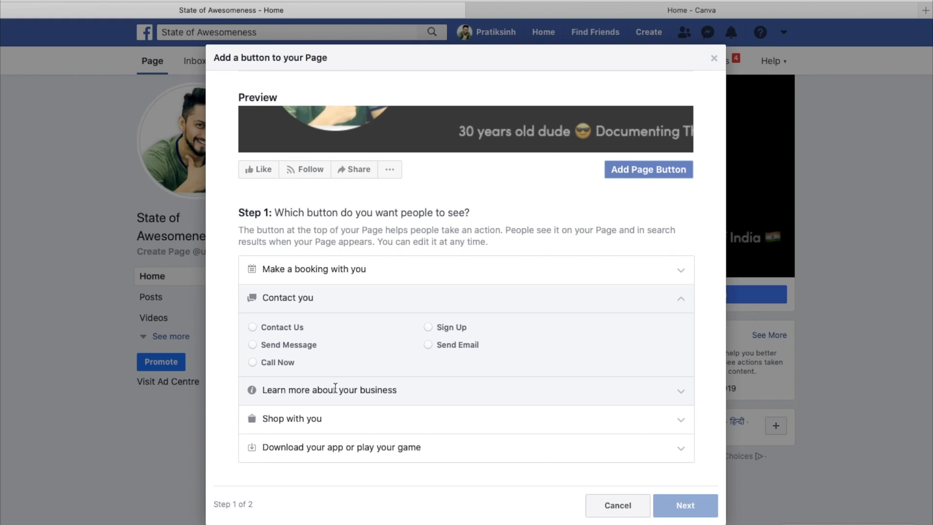
left_click(329, 390)
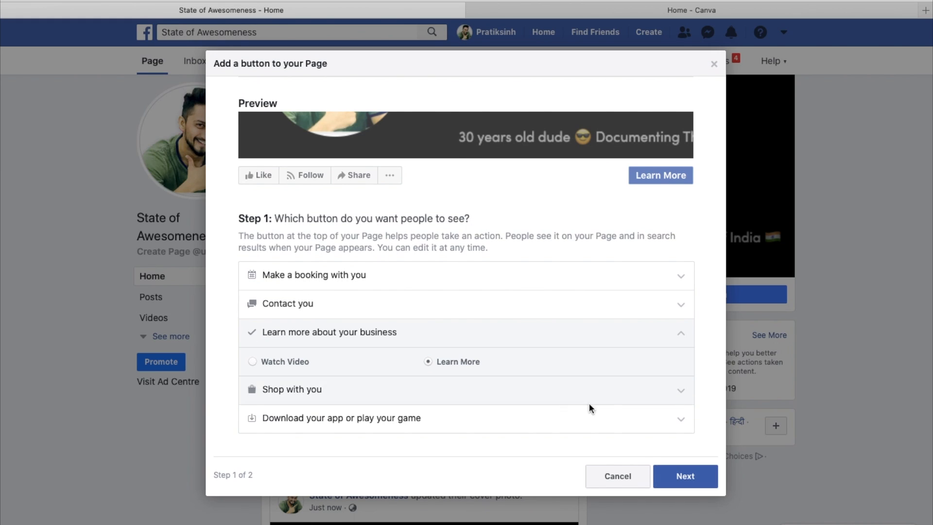
left_click(684, 476)
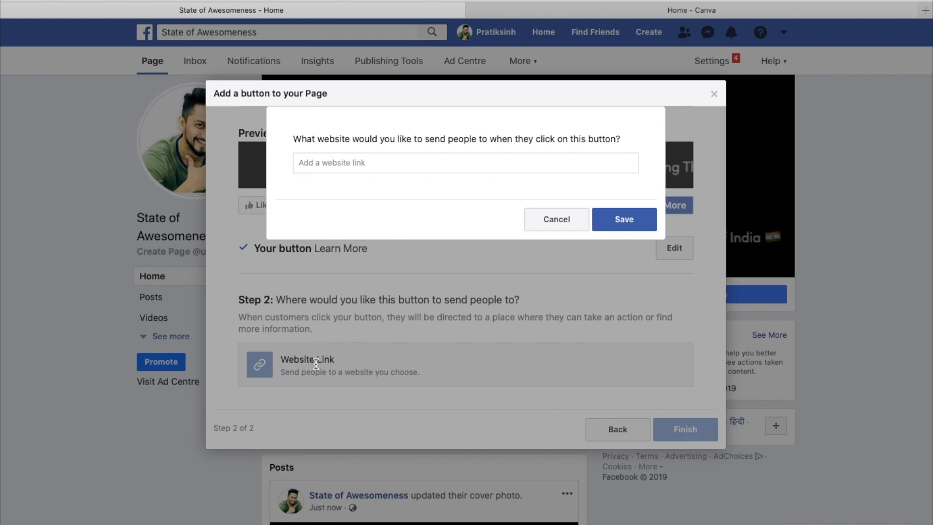
type("https://")
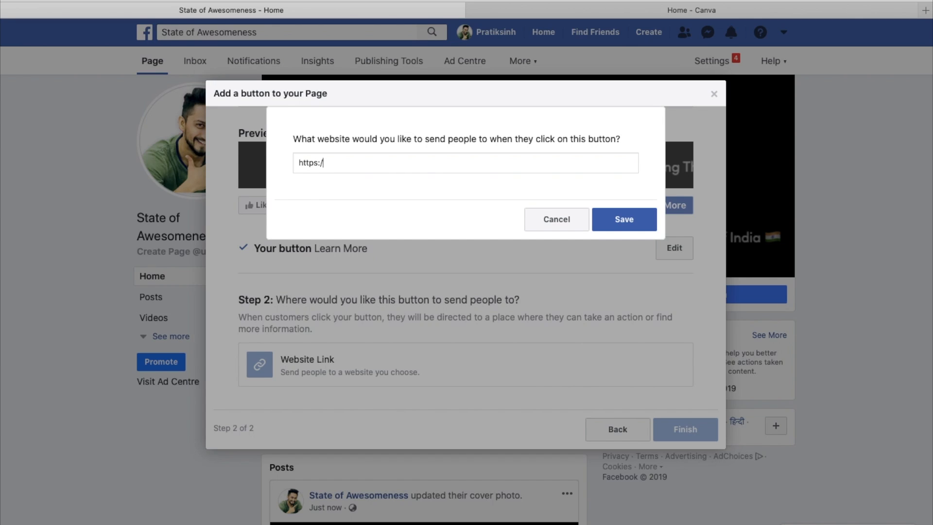
type("digitalpratiksho")
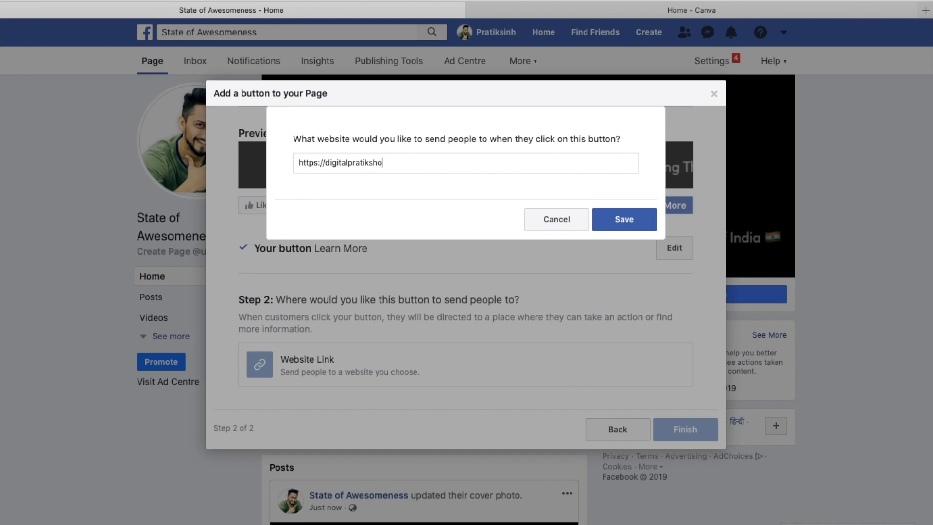
left_click(623, 219)
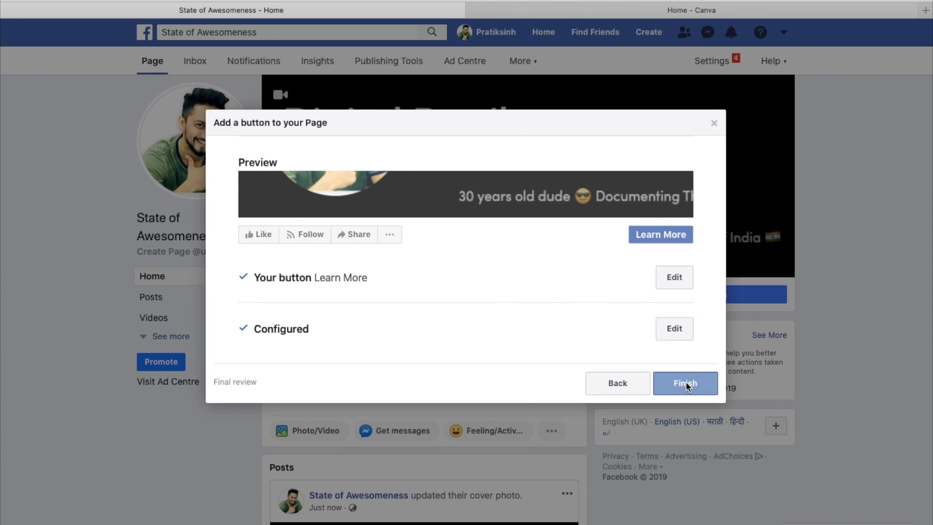
left_click(685, 382)
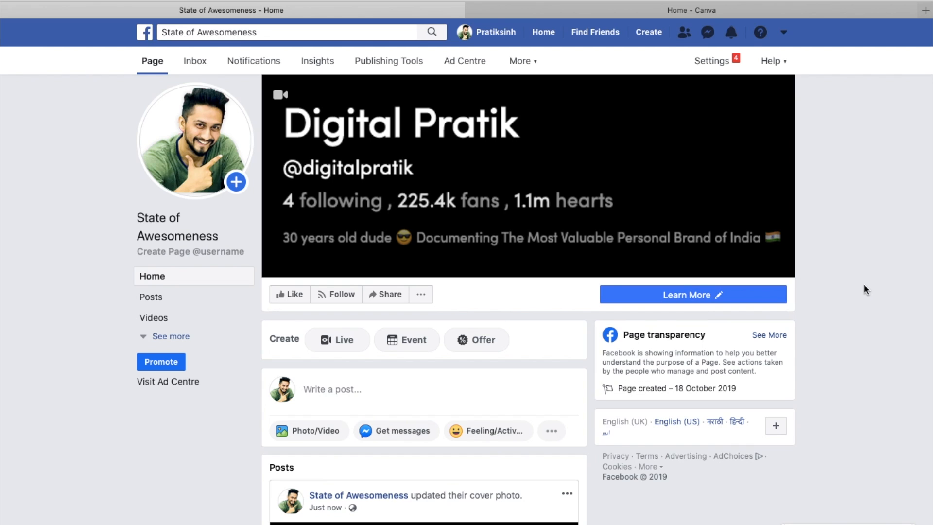